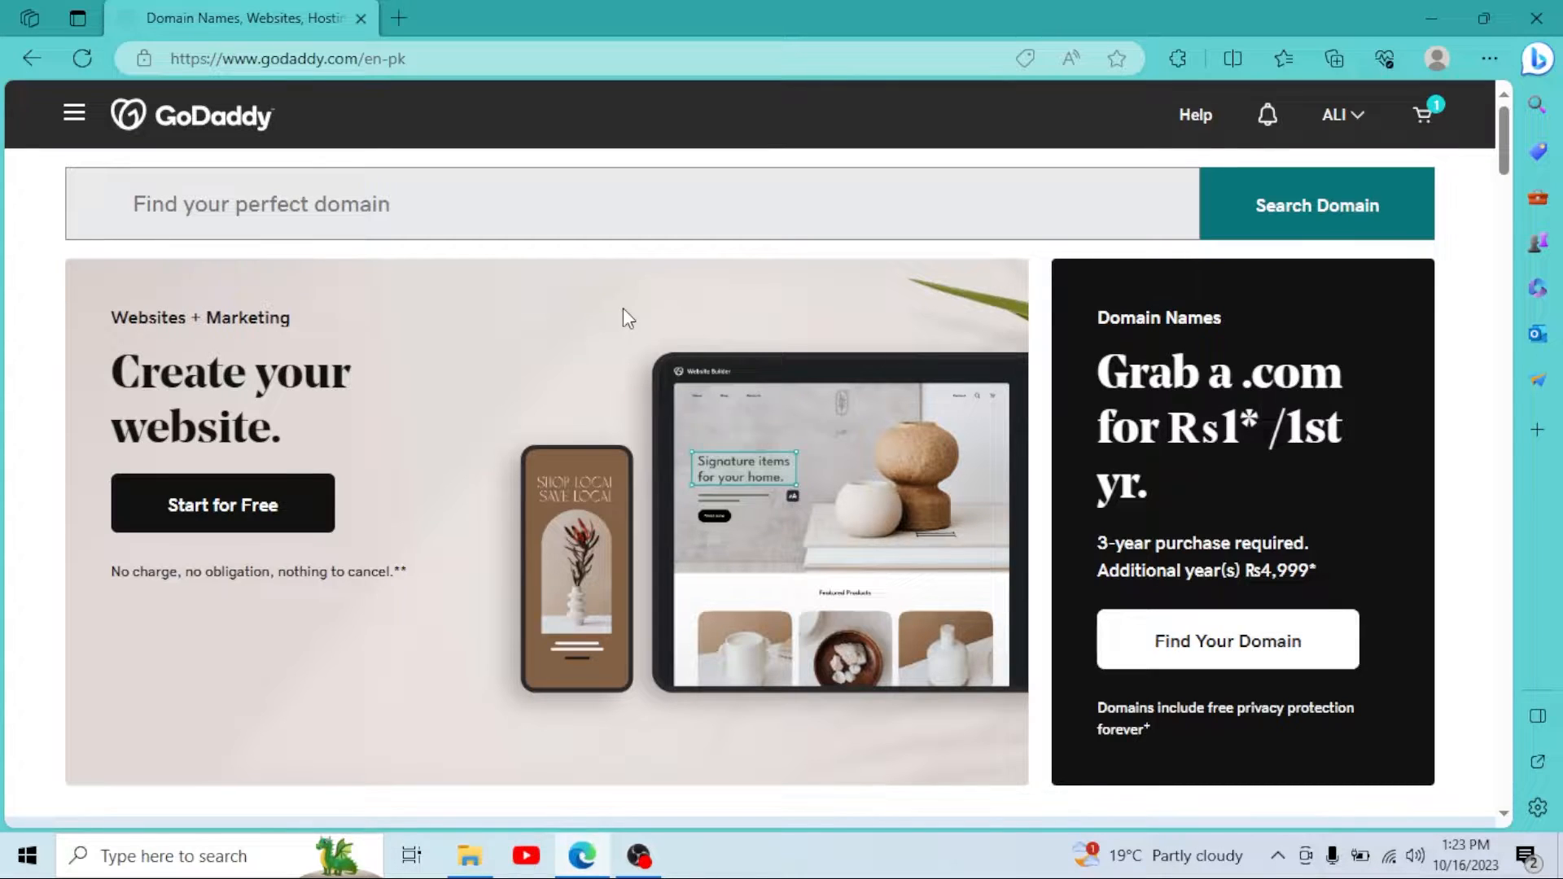
mouse_move(332, 163)
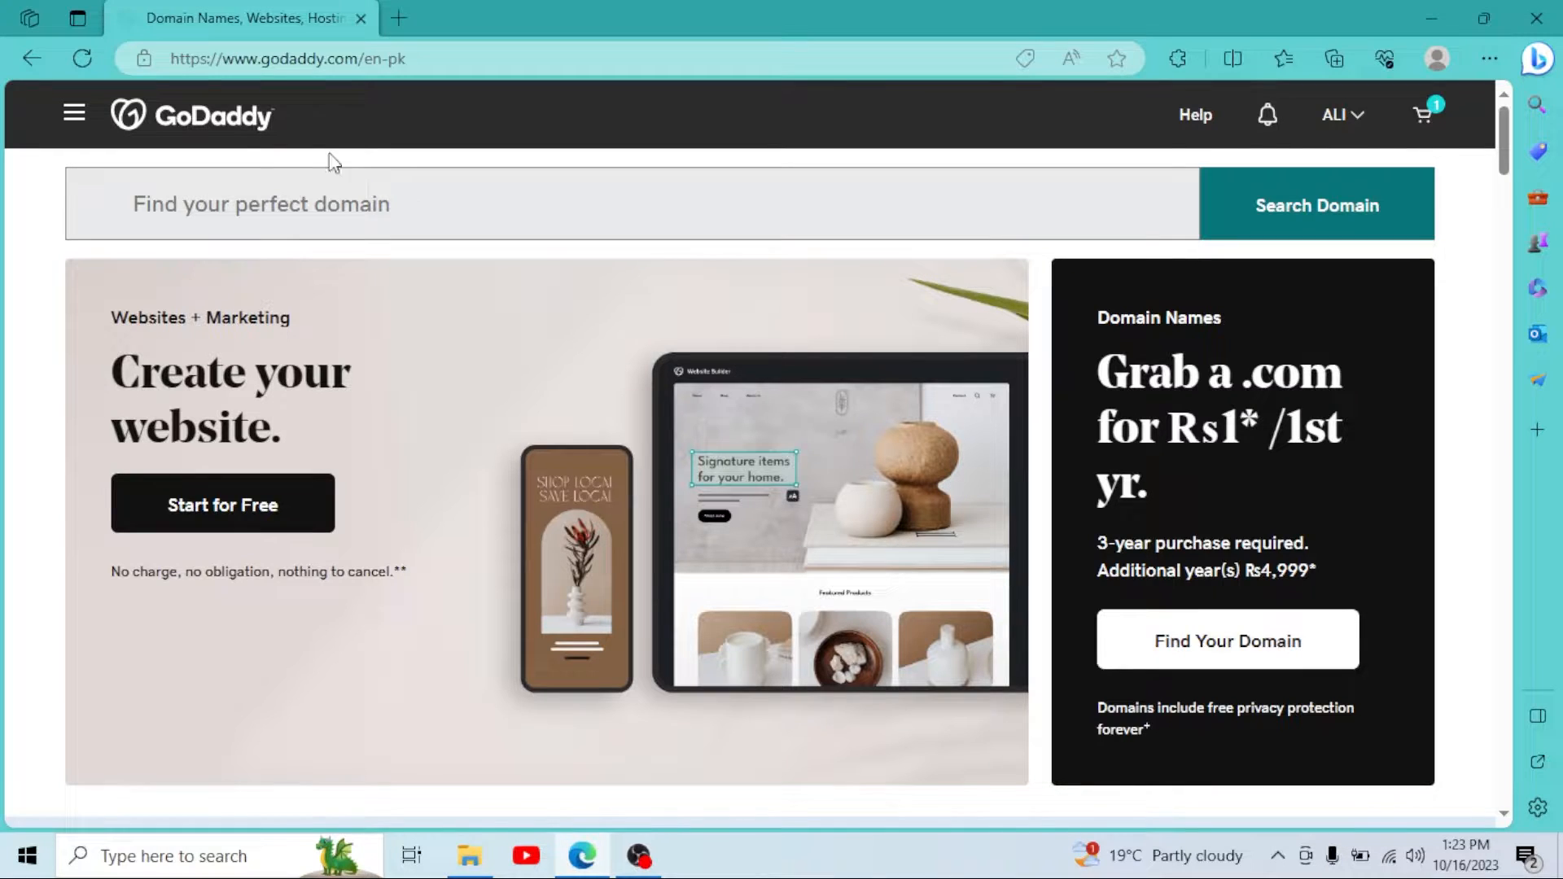
mouse_move(1354, 85)
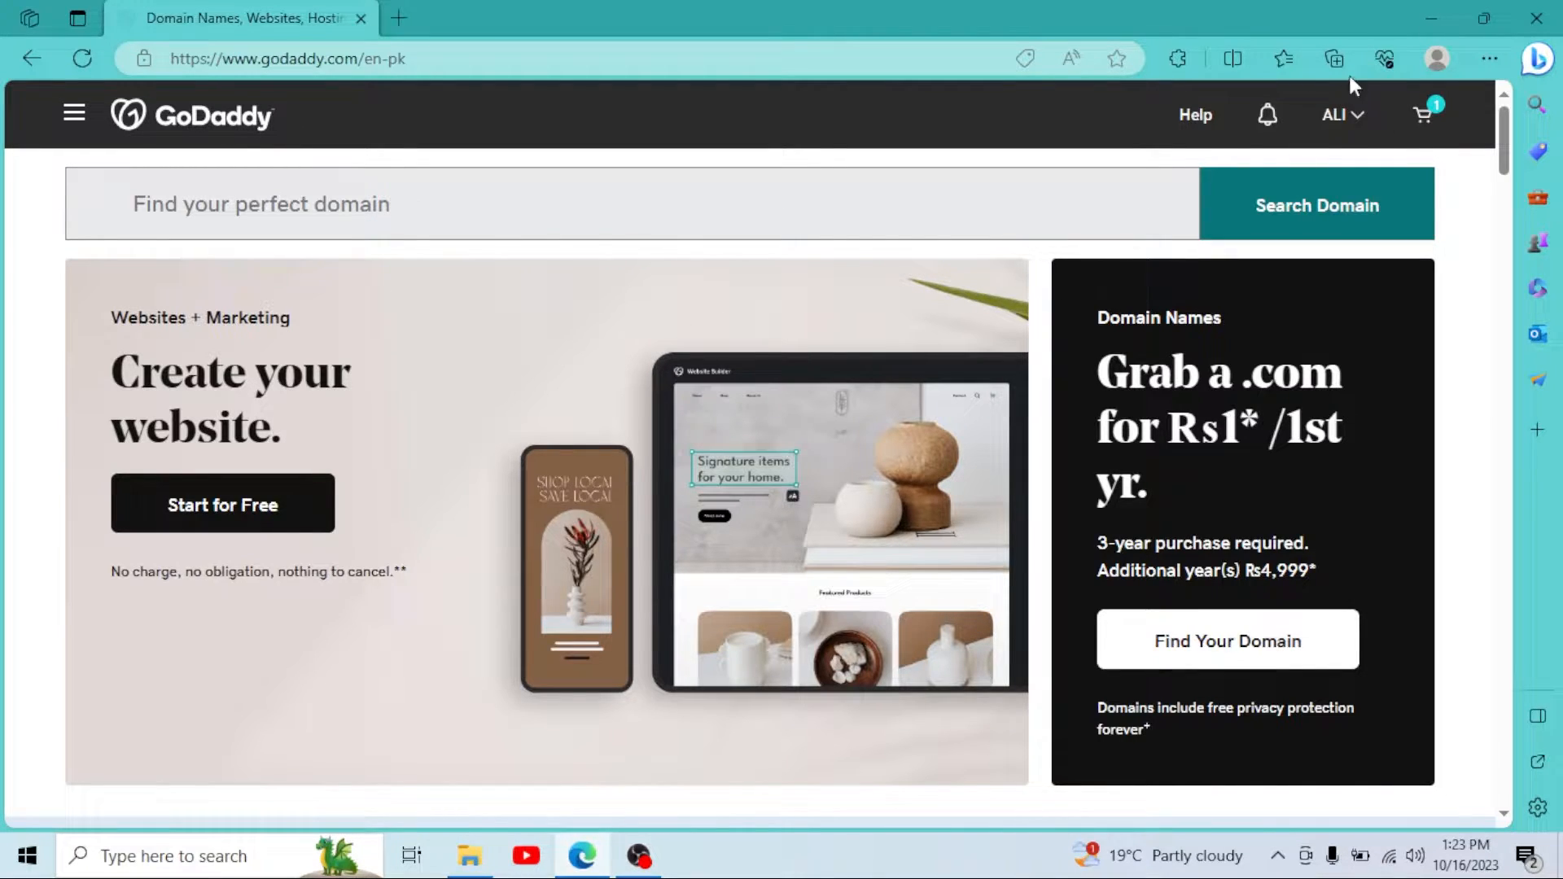
Step: Reach My Products from the account menu and expand Email & Office to reveal Professional Email
left_click(1341, 114)
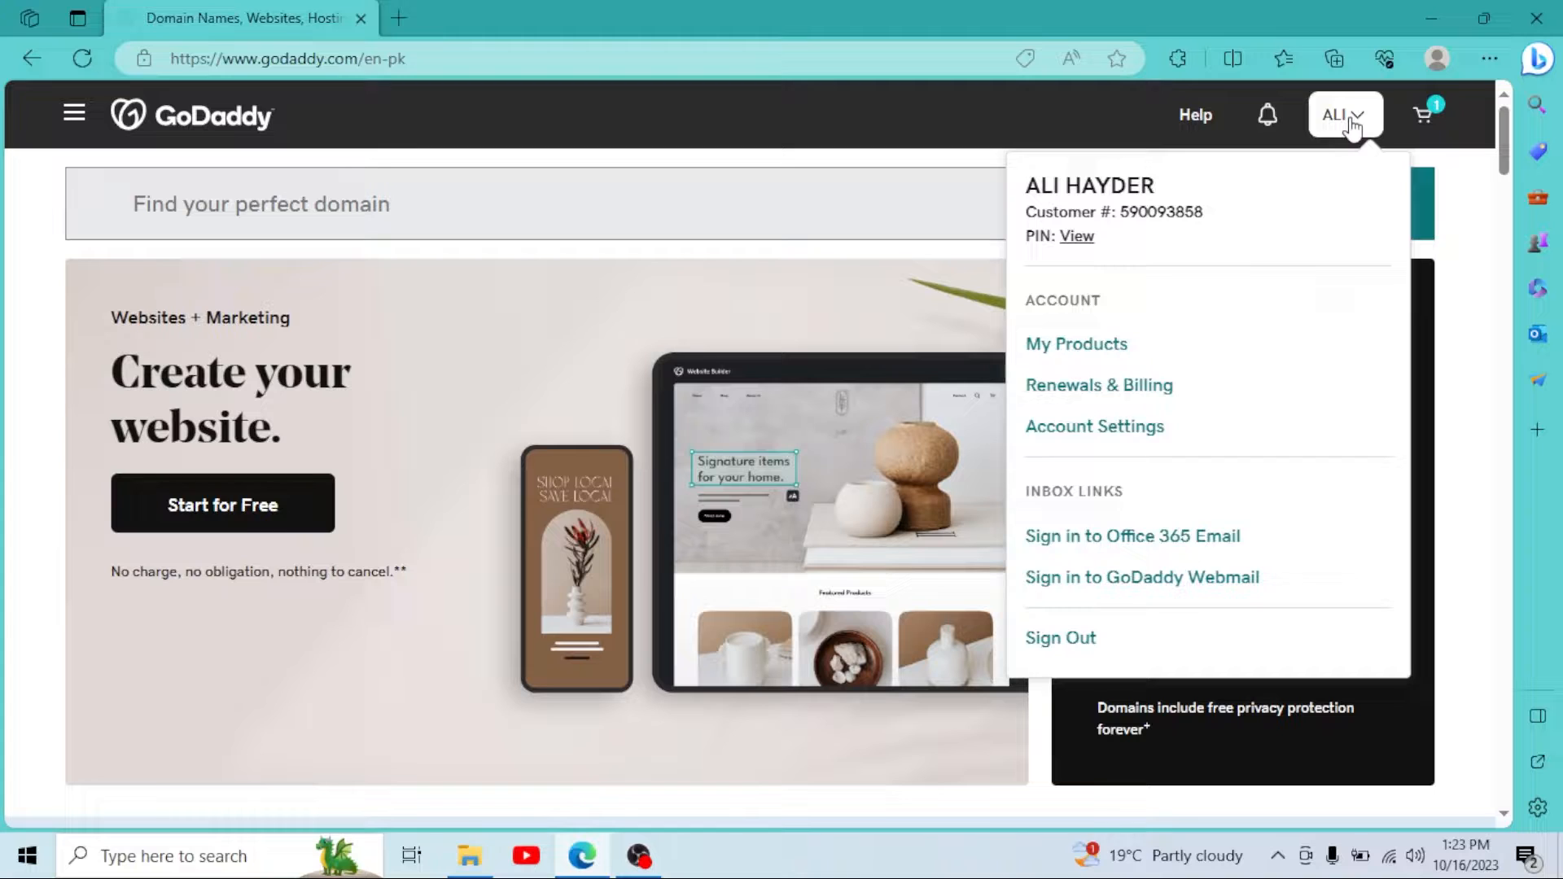
mouse_move(1077, 343)
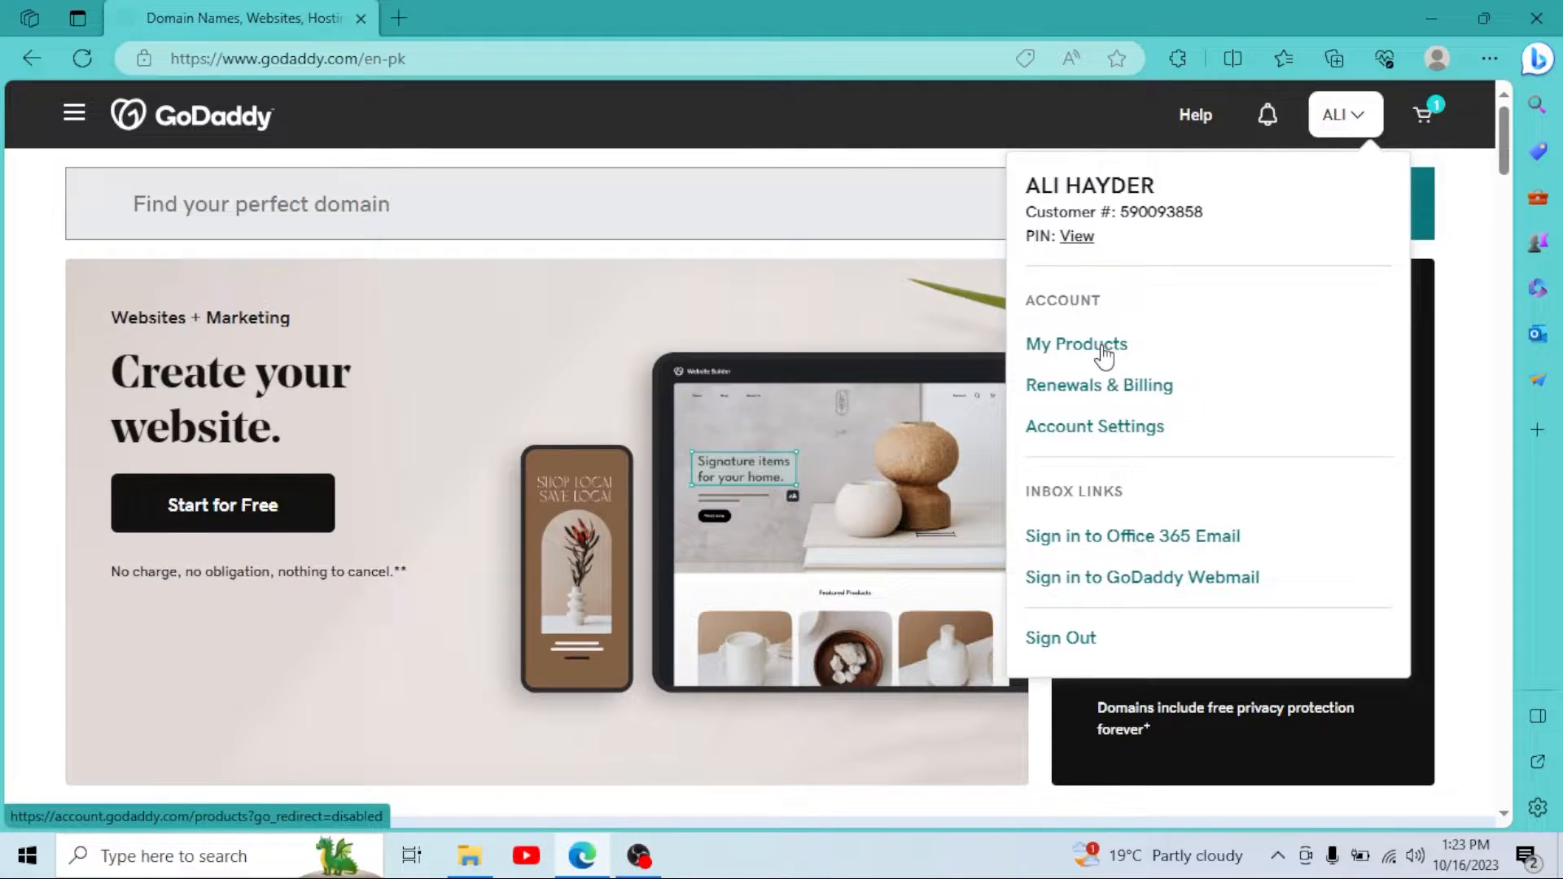
left_click(1077, 344)
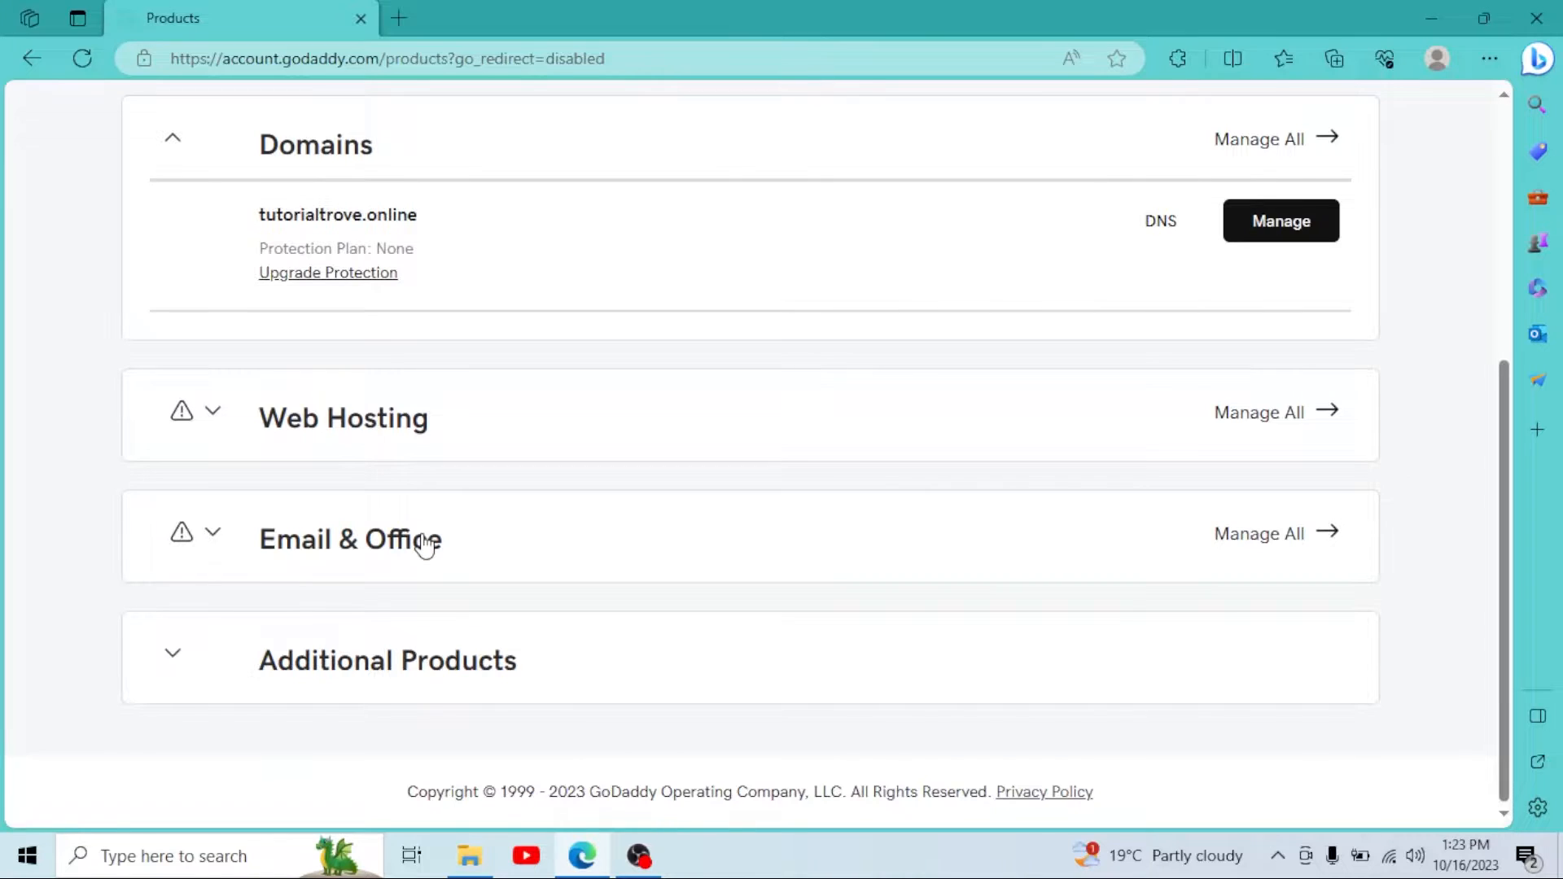
left_click(211, 532)
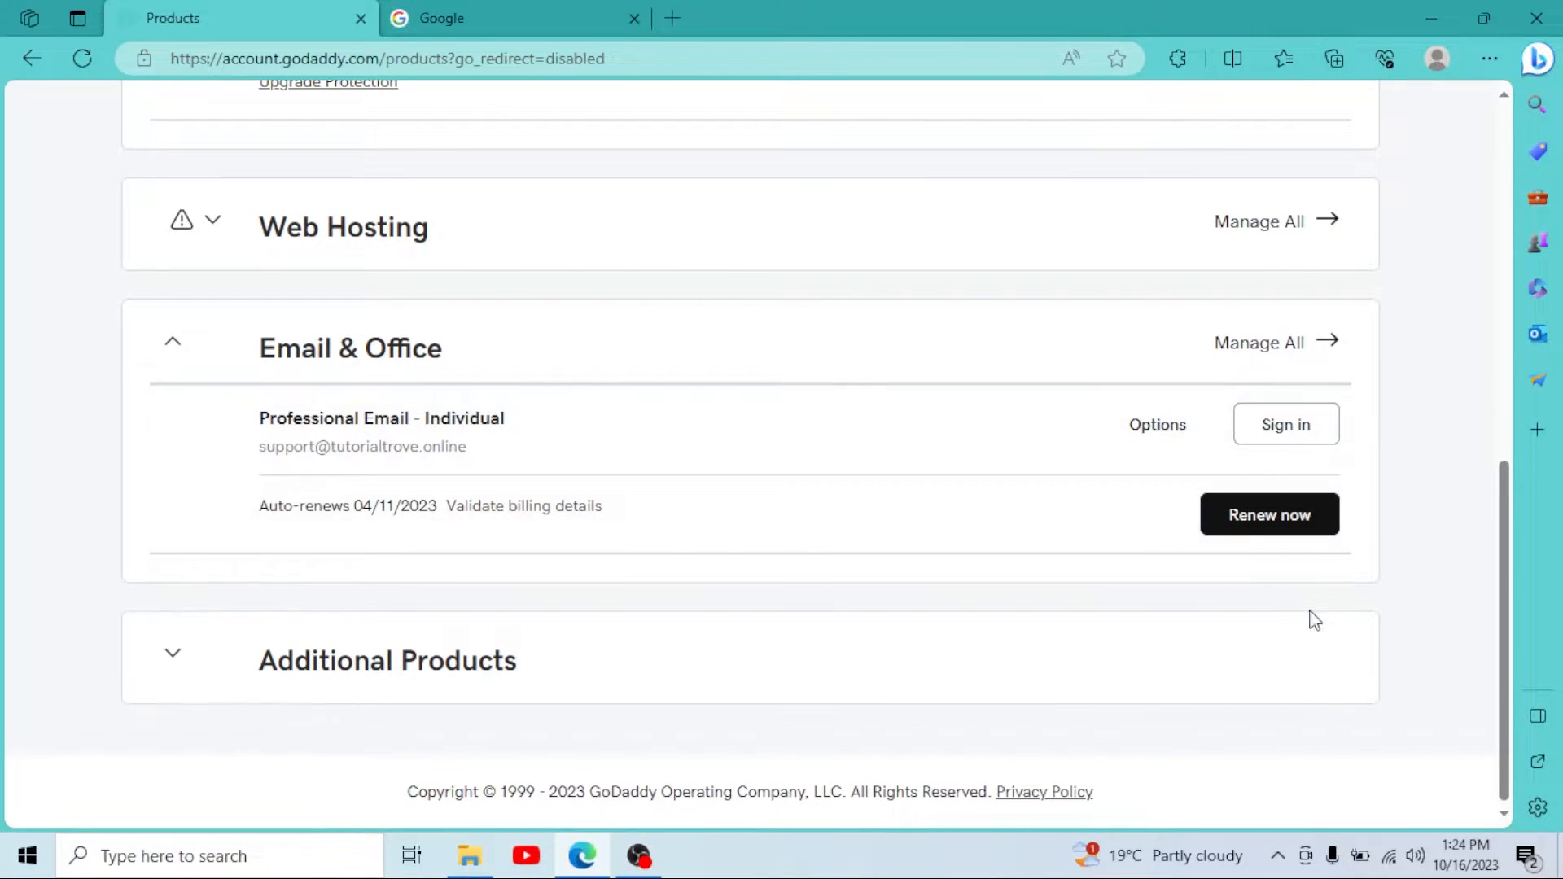
mouse_move(572, 442)
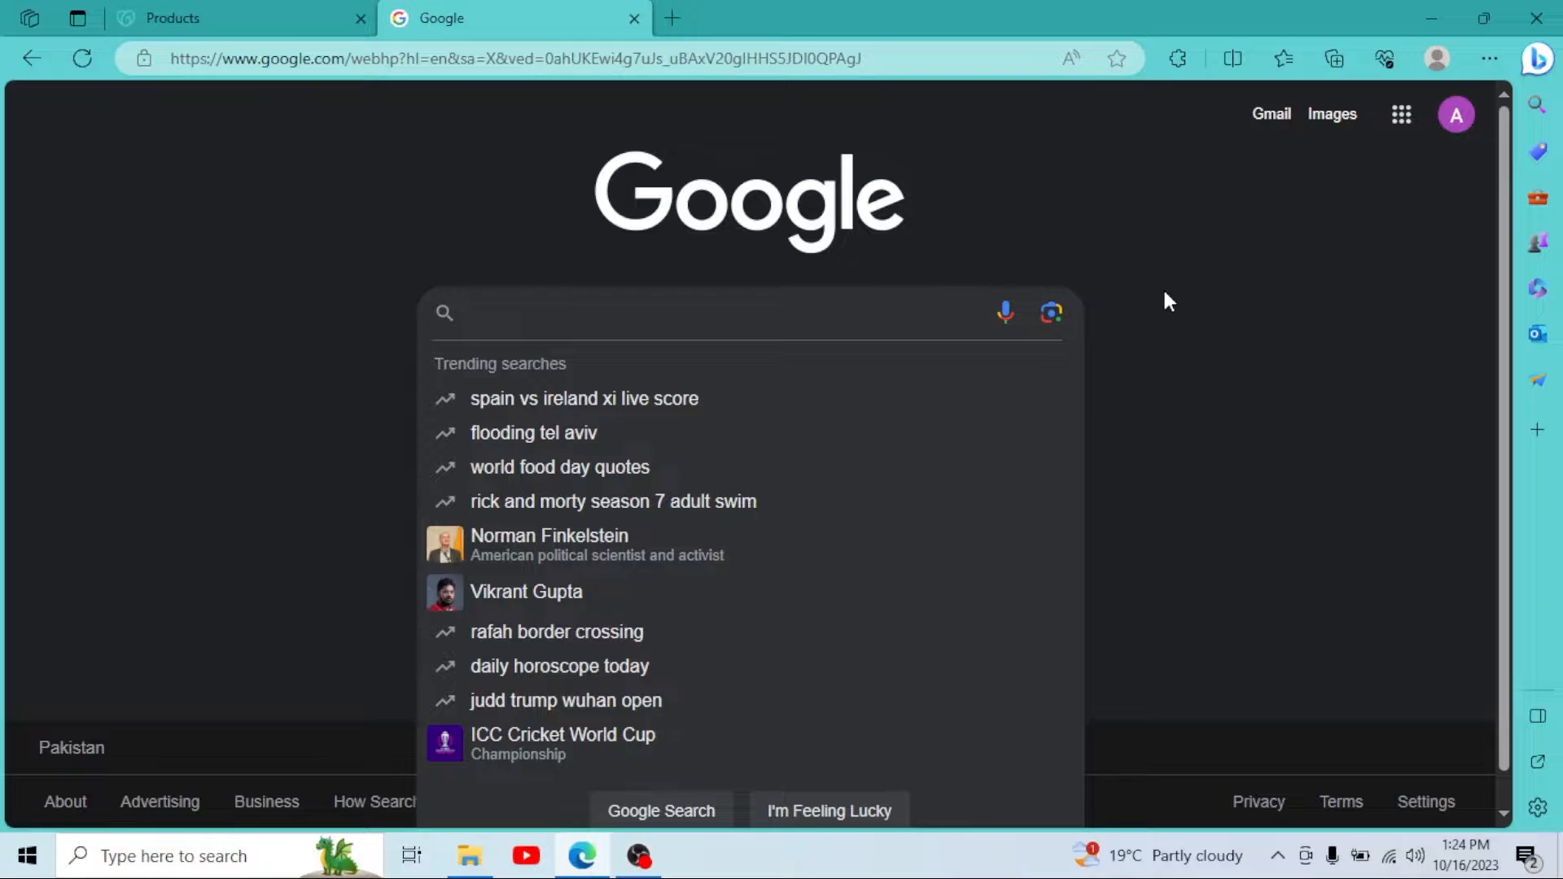
Step: Search Google for 'godaady webmail' and choose the GoDaddy email sign-in result
type("godaady webmail")
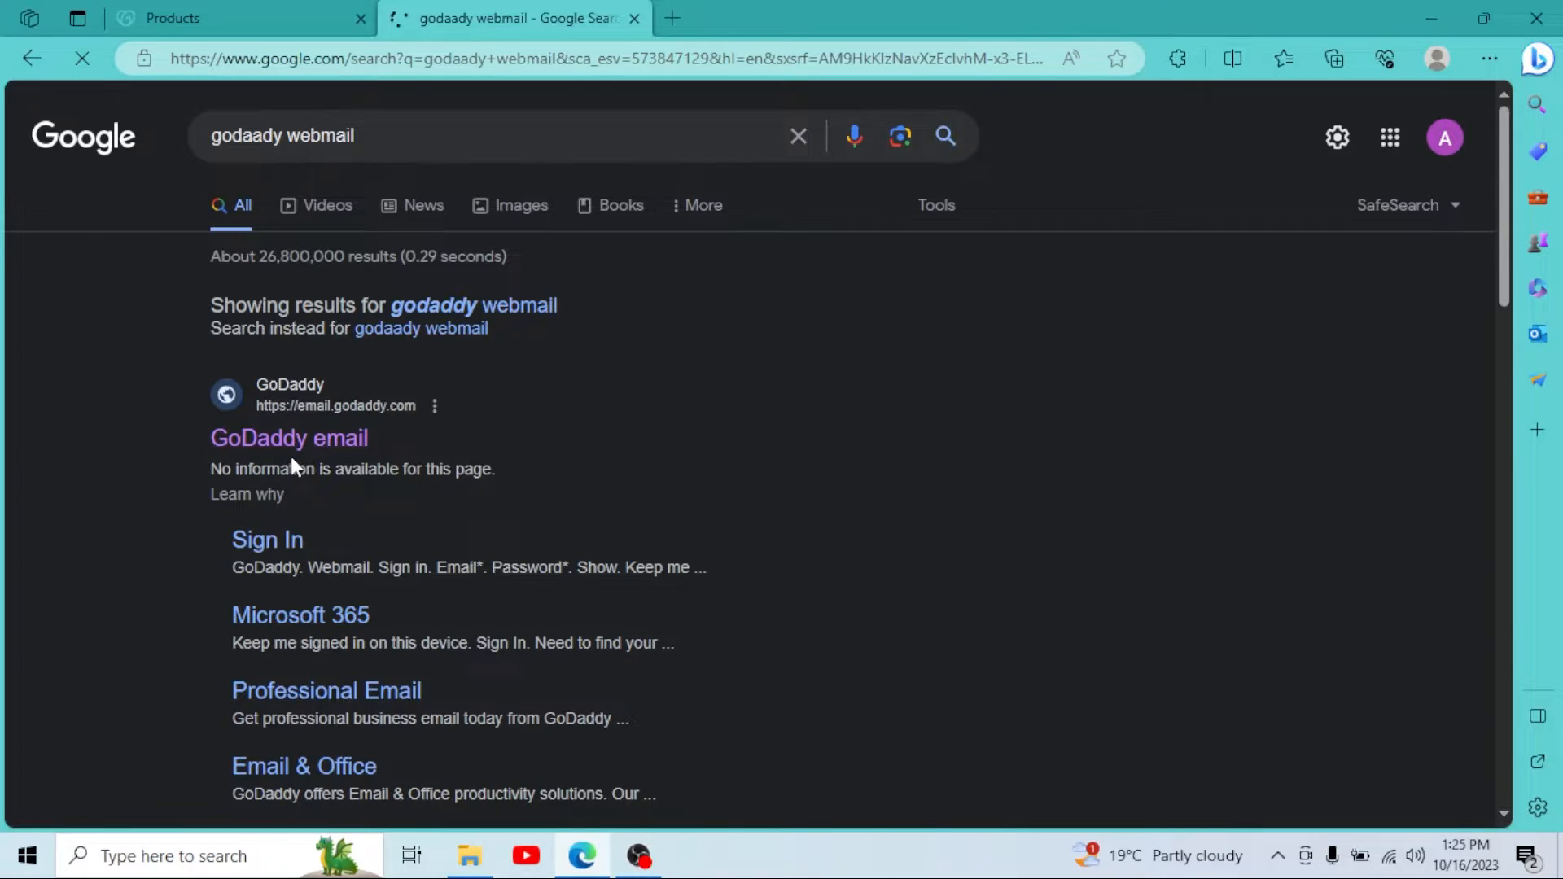
left_click(266, 539)
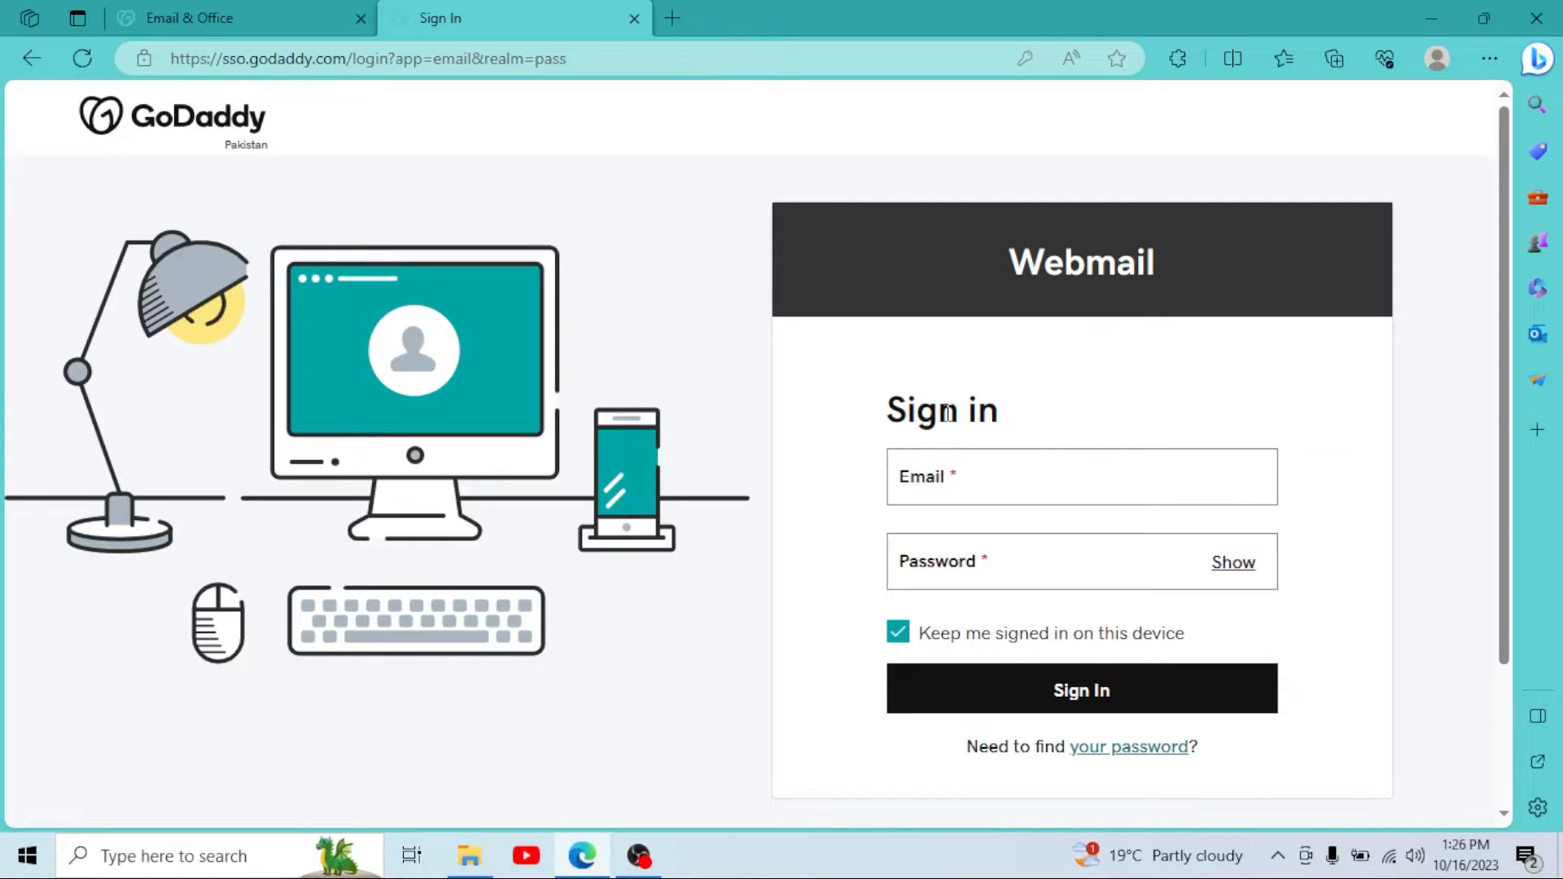
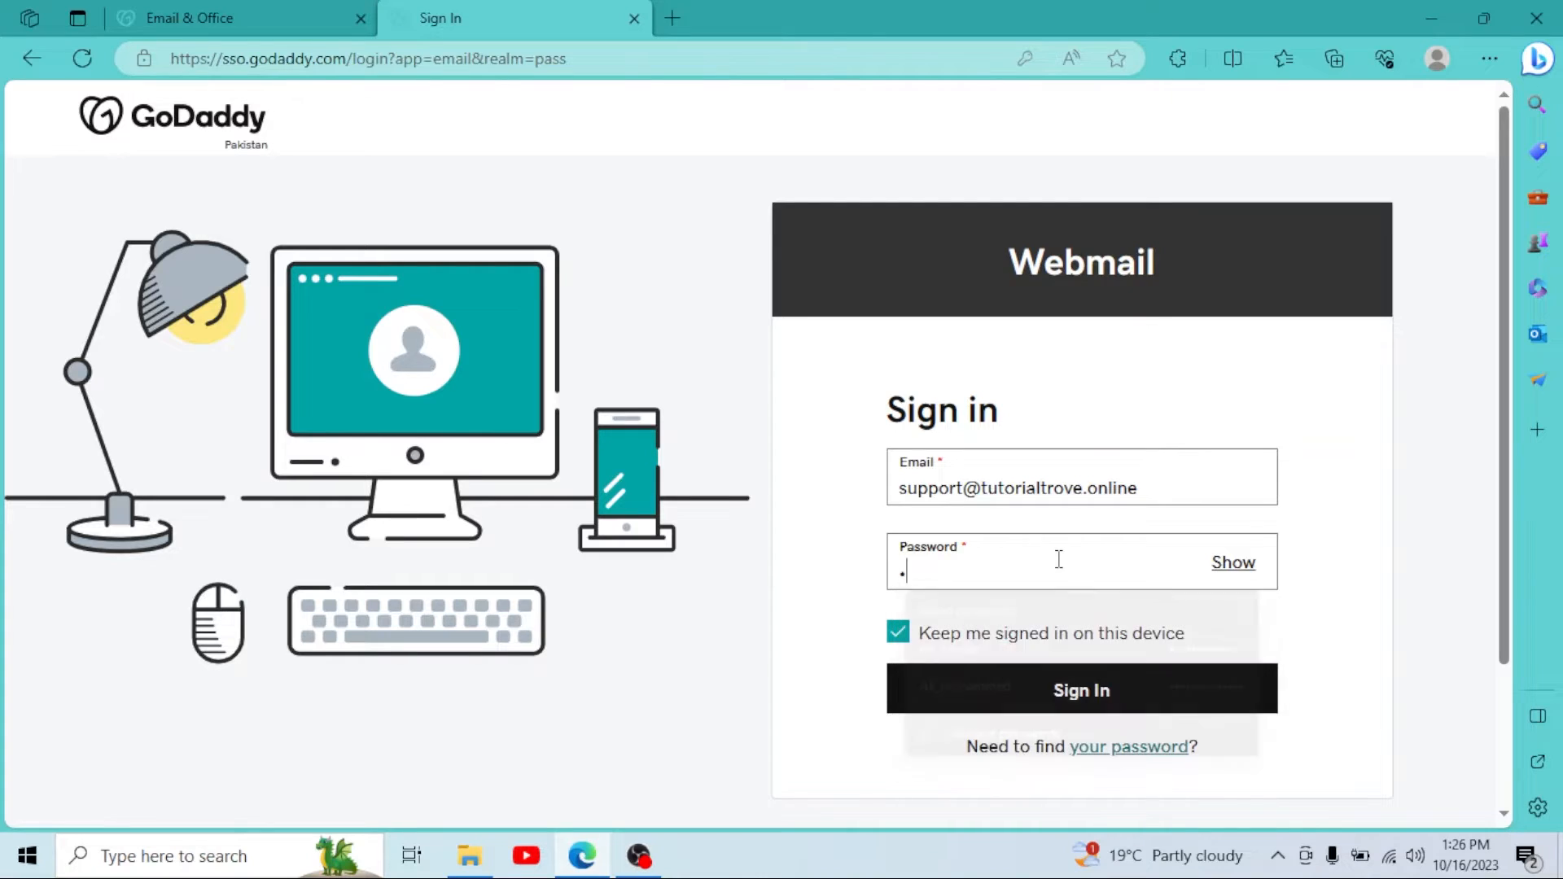
left_click(1081, 689)
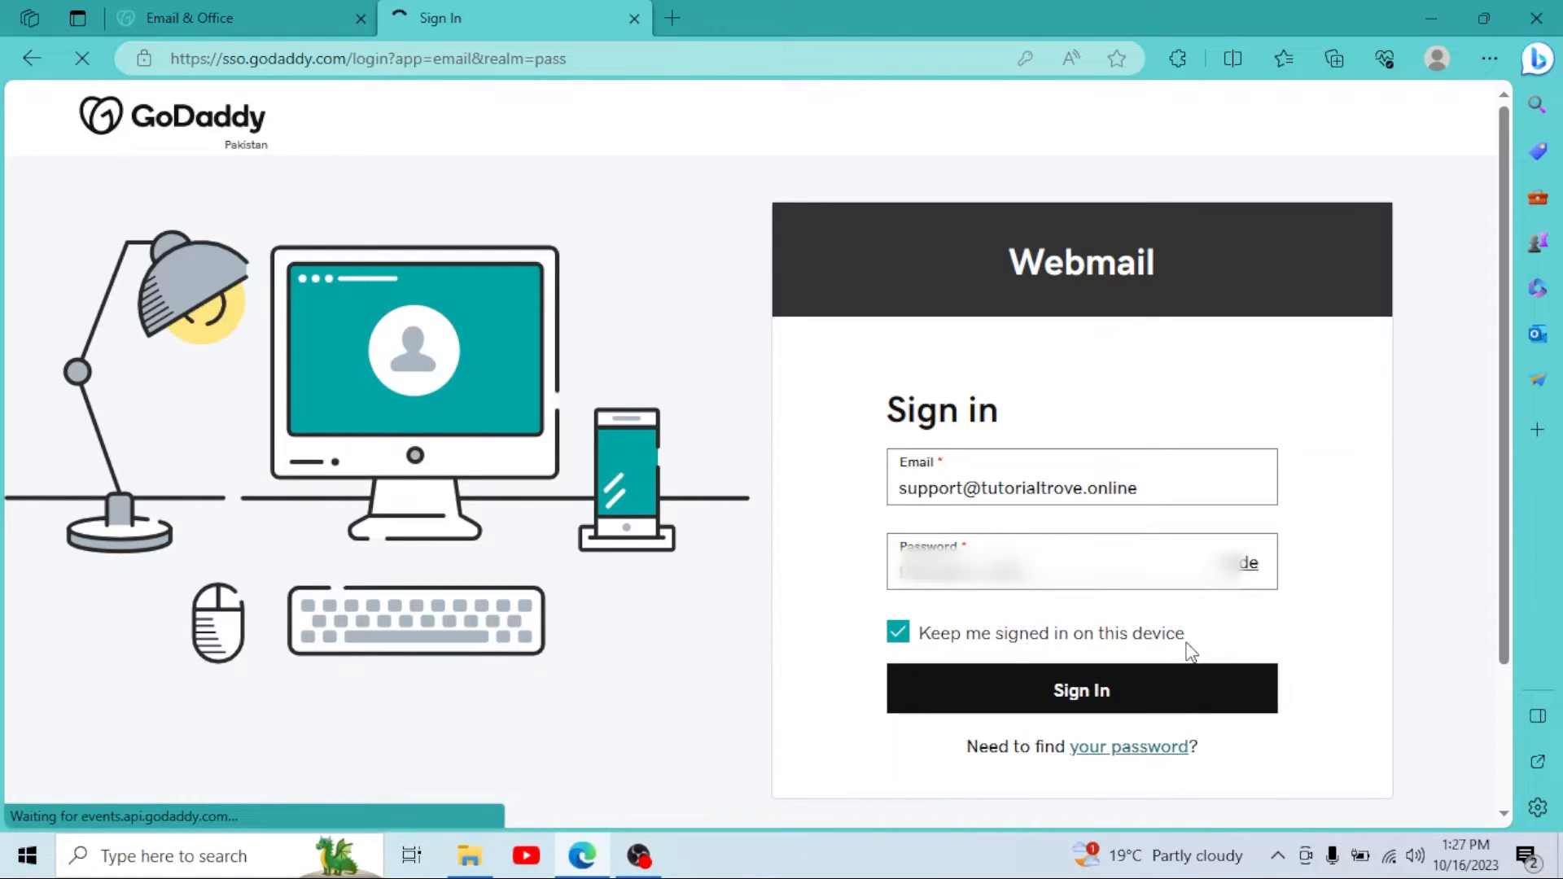
left_click(1082, 690)
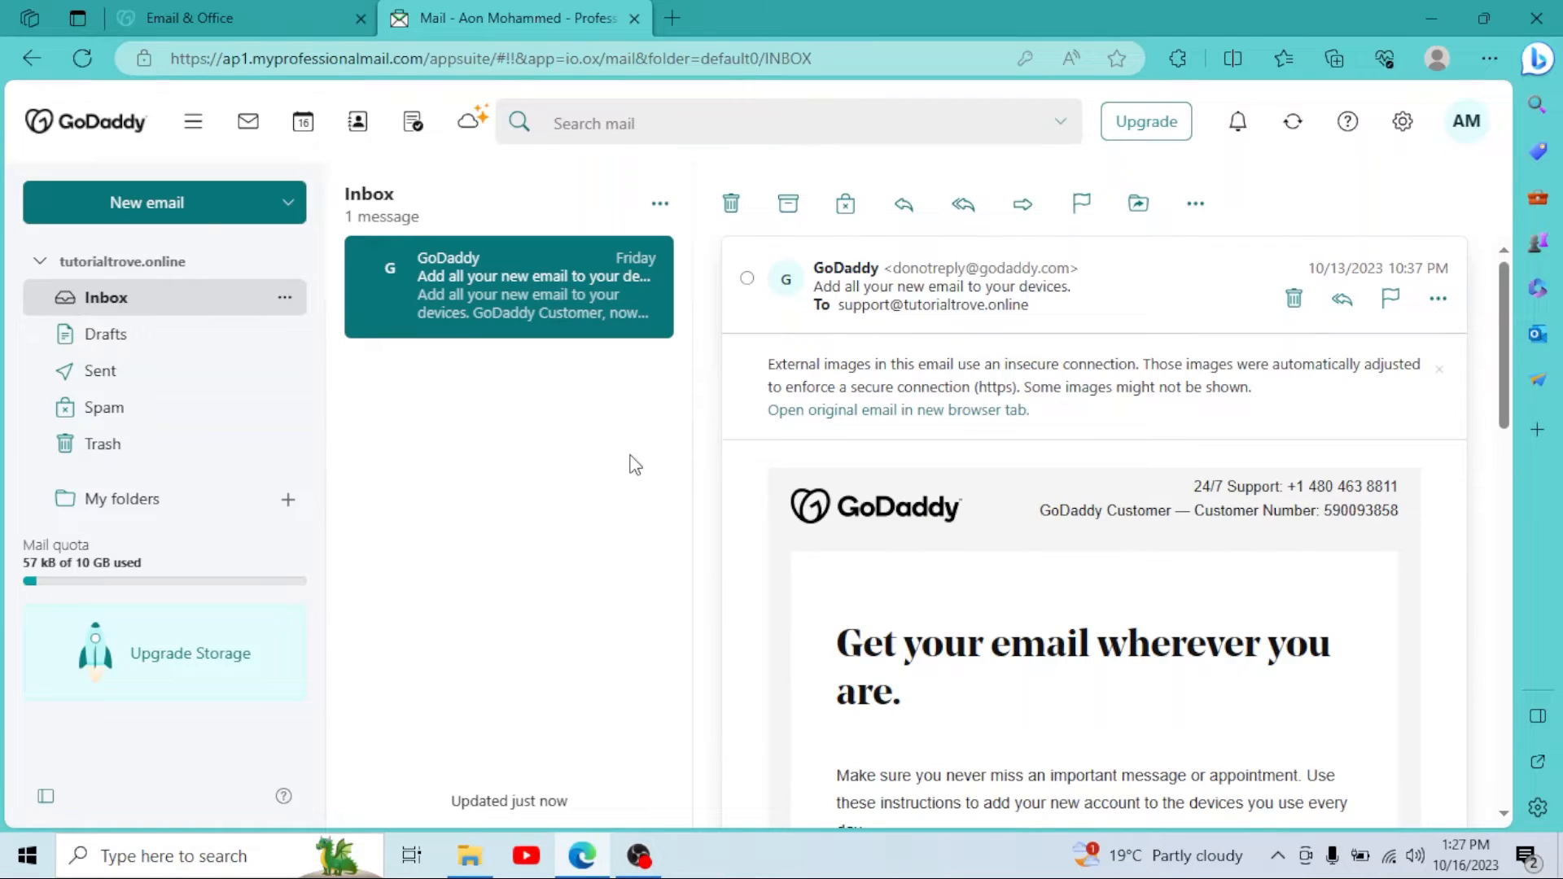